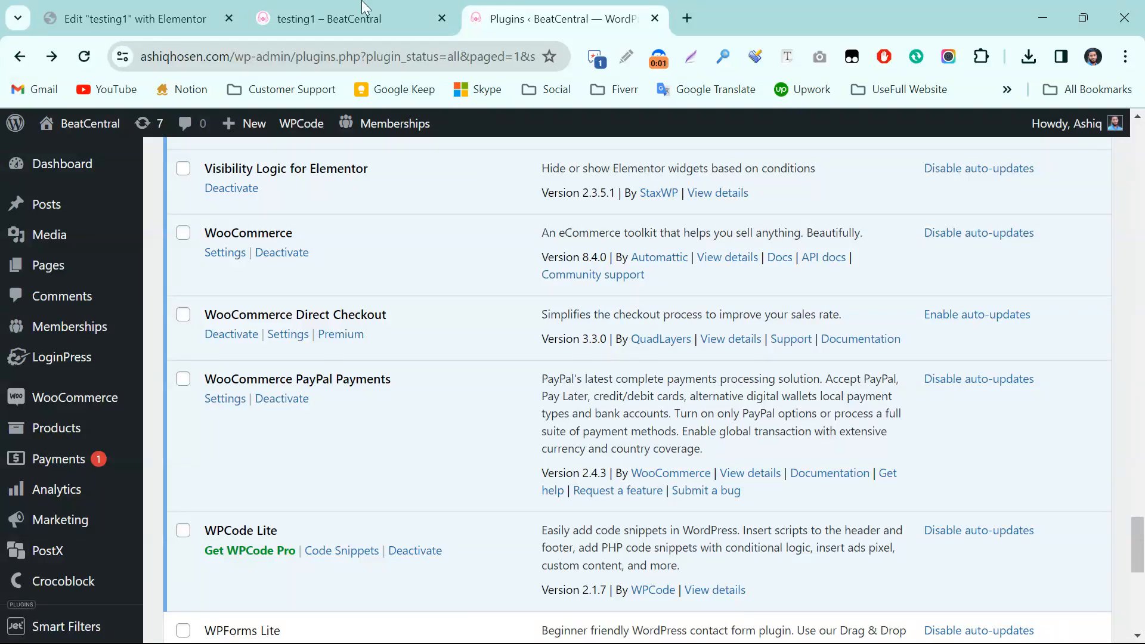
# Step: Review the live testing1 page and its Download button, then return to the installed plugins list
pyautogui.click(343, 18)
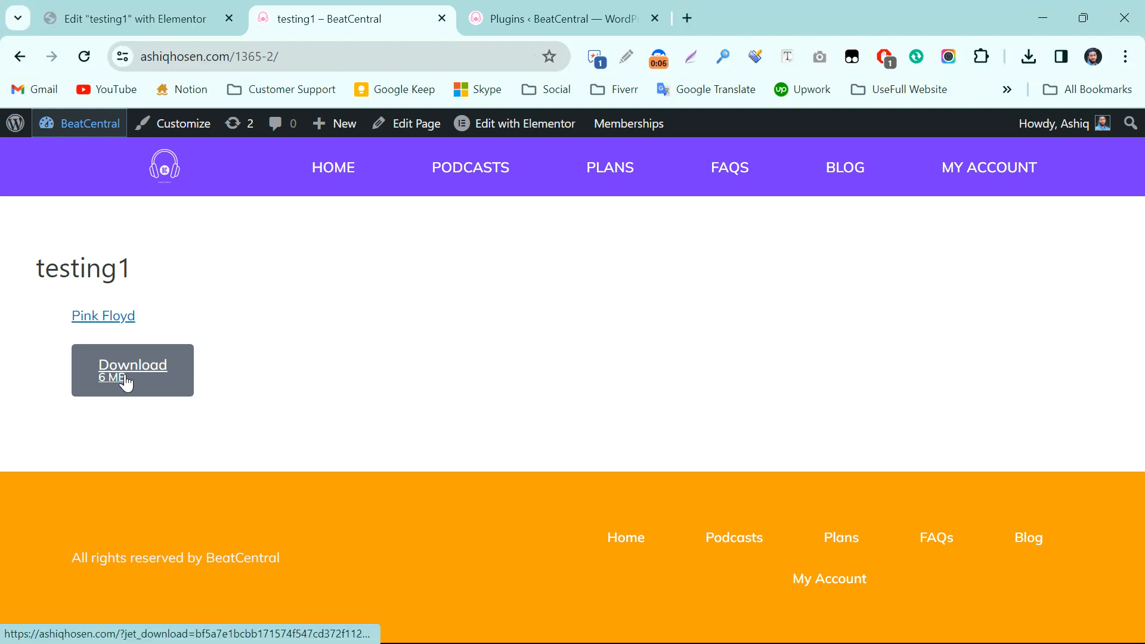
pyautogui.moveTo(547, 231)
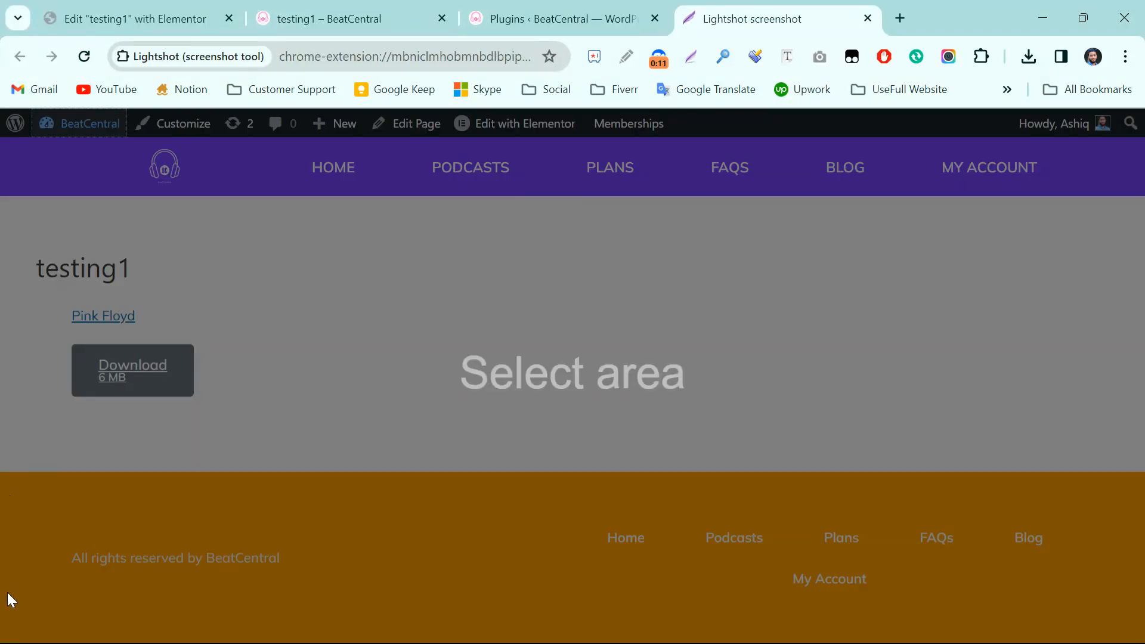
pyautogui.moveTo(6, 597); pyautogui.dragTo(368, 632)
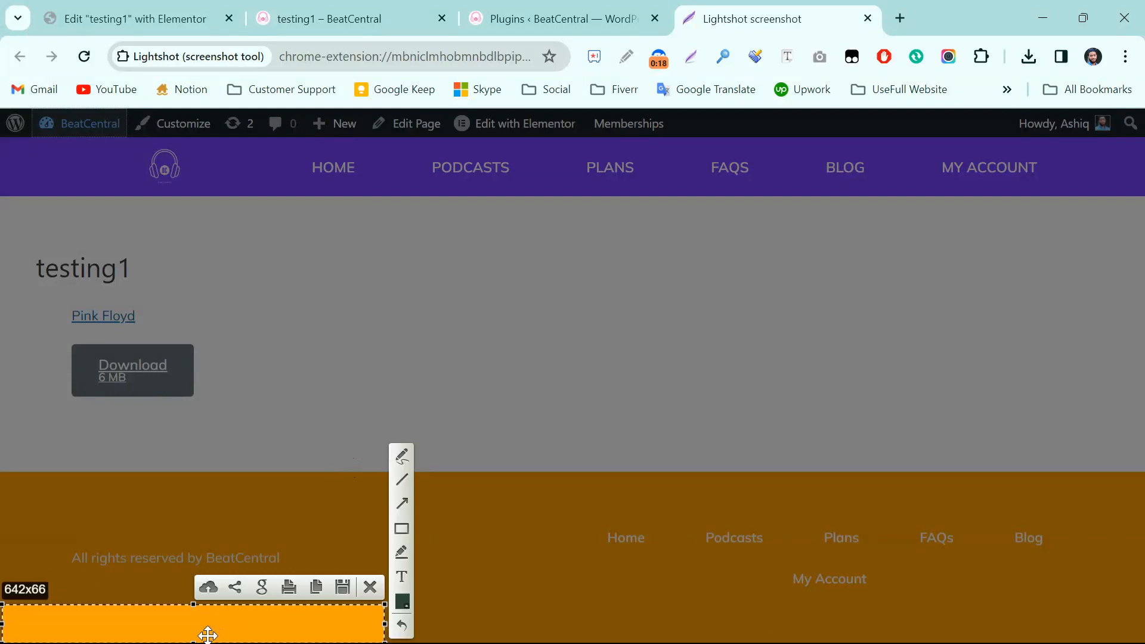
pyautogui.moveTo(141, 395)
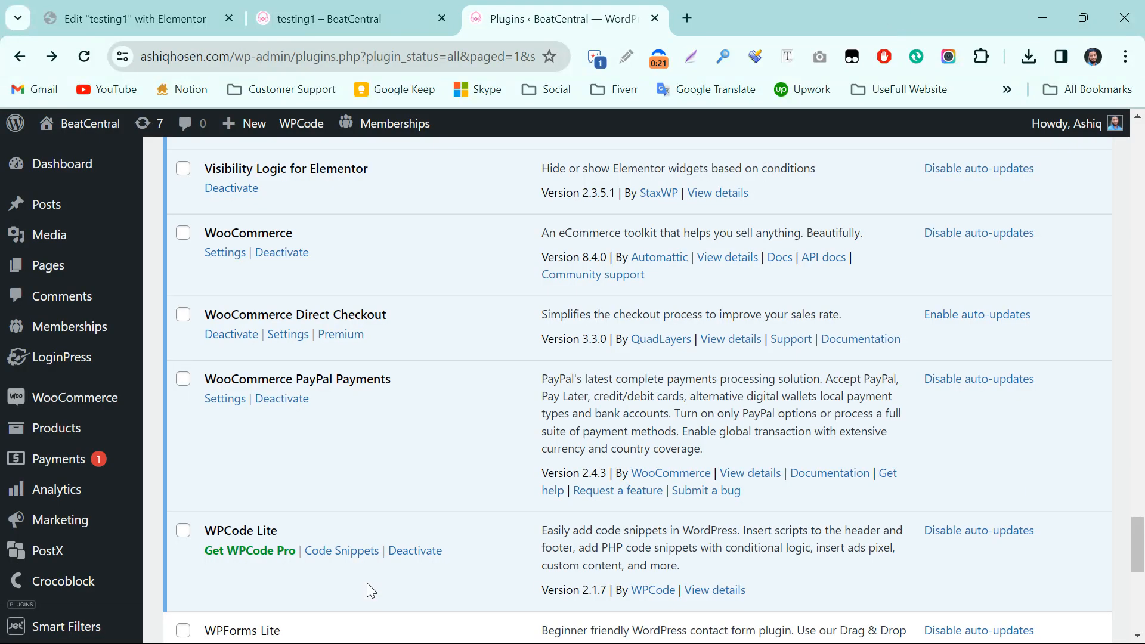
pyautogui.click(336, 18)
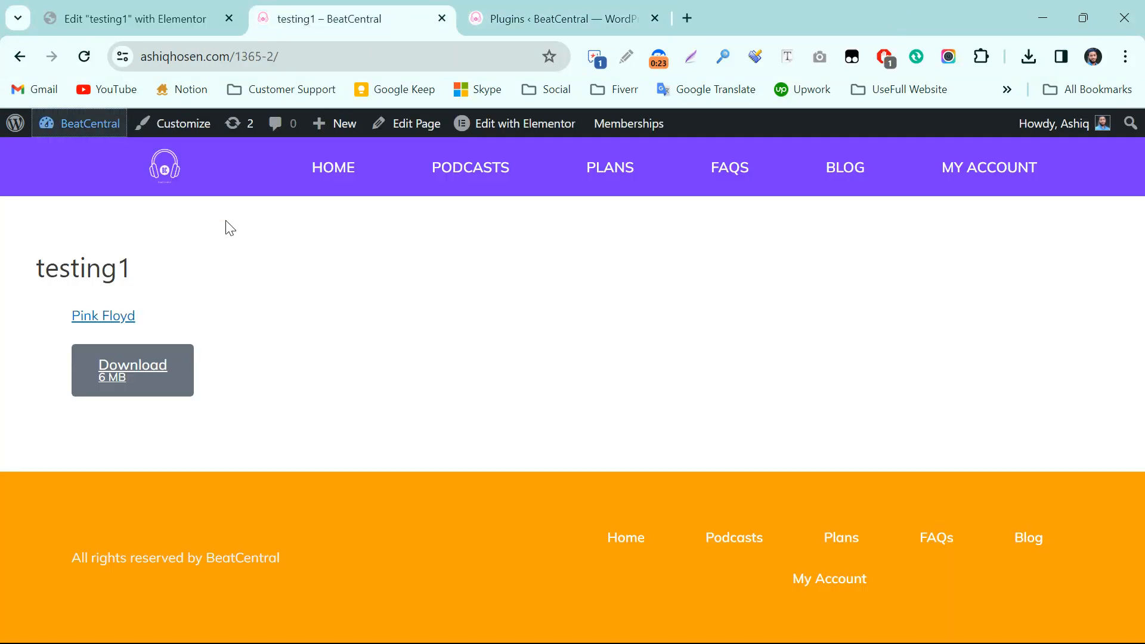
pyautogui.moveTo(132, 370)
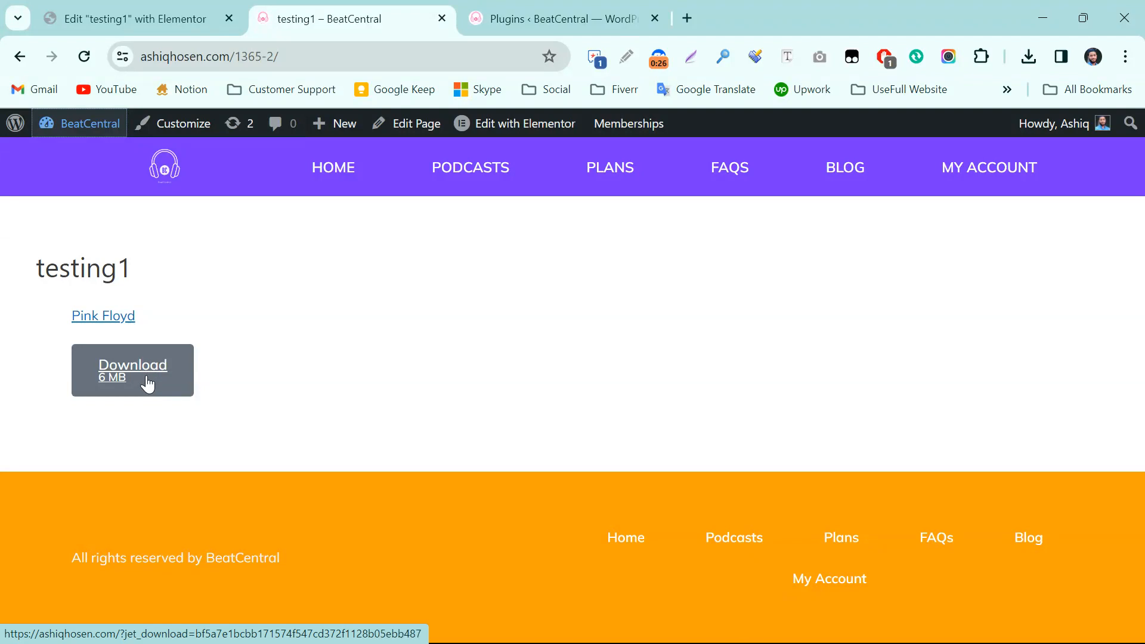
pyautogui.moveTo(338, 324)
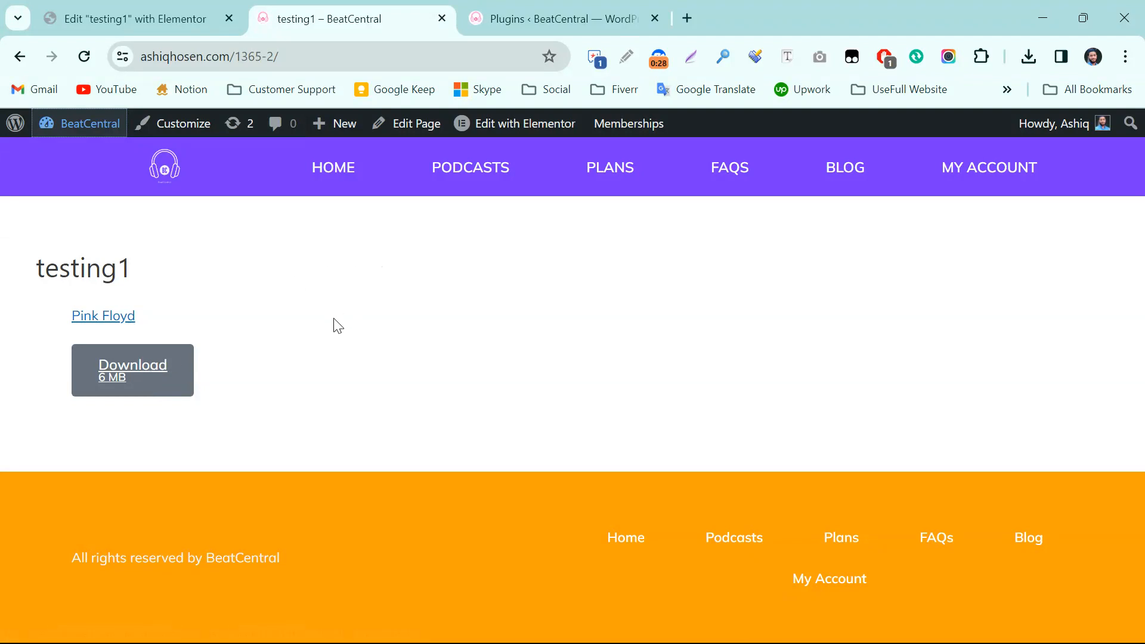
pyautogui.click(558, 18)
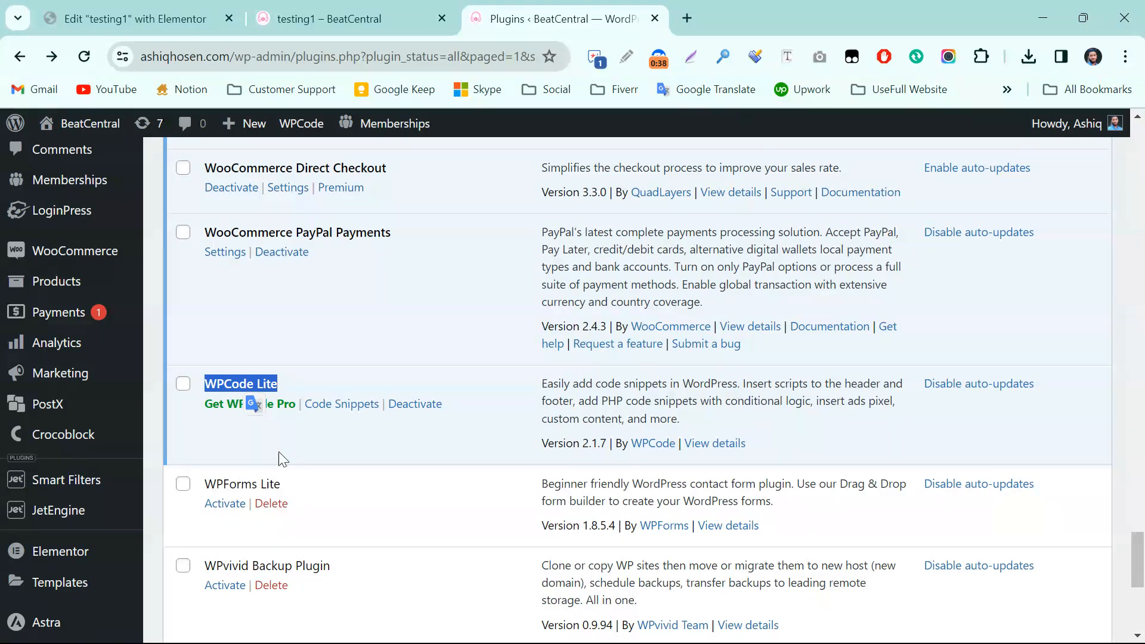
pyautogui.moveTo(47, 404)
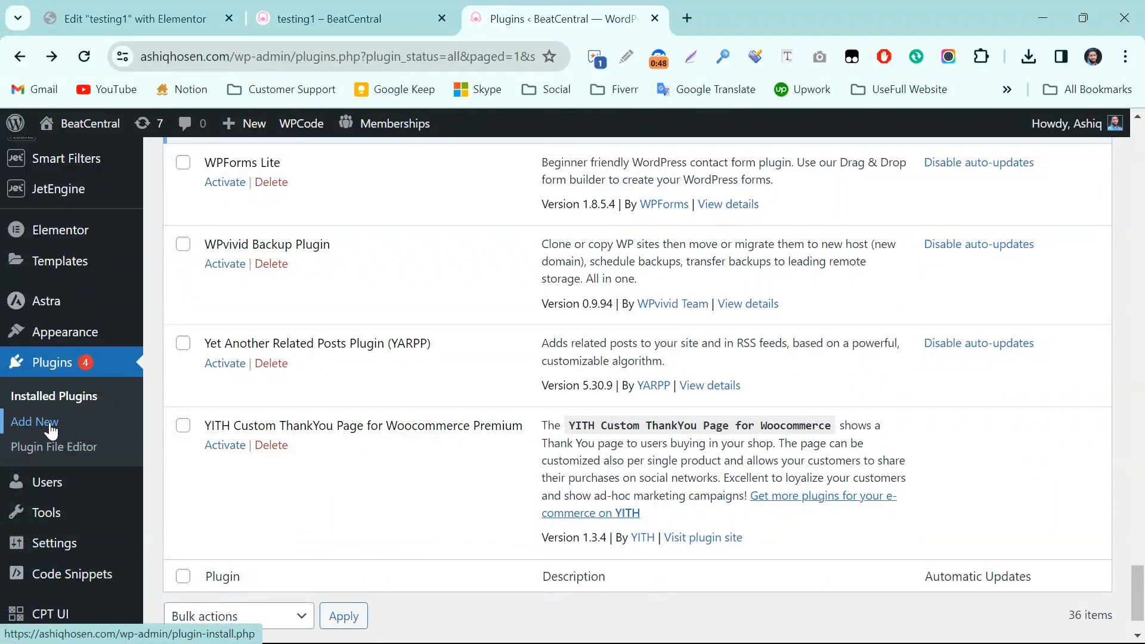
# Step: Search Add New Plugins for 'wp code', where WPCode appears already marked Active
pyautogui.click(33, 421)
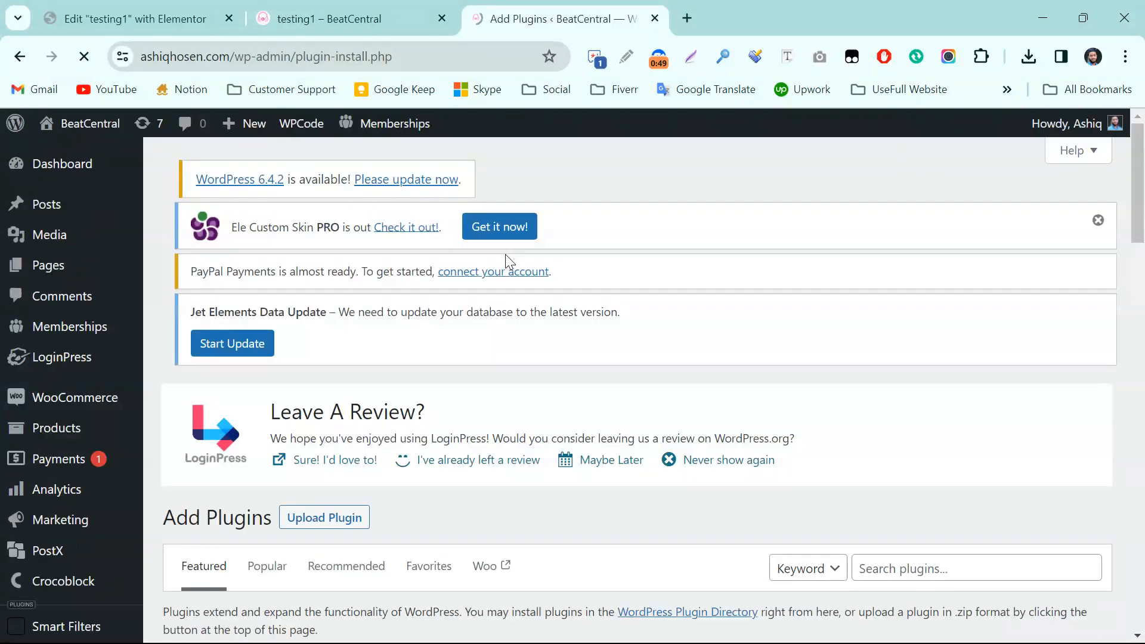
pyautogui.scroll(-3)
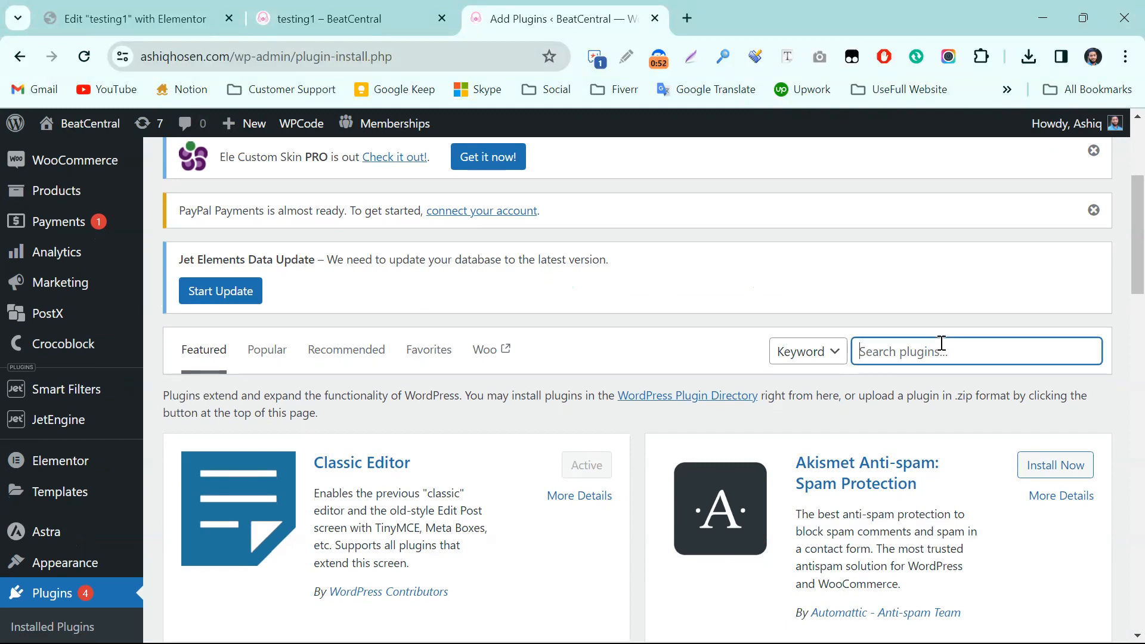
pyautogui.write('wp v')
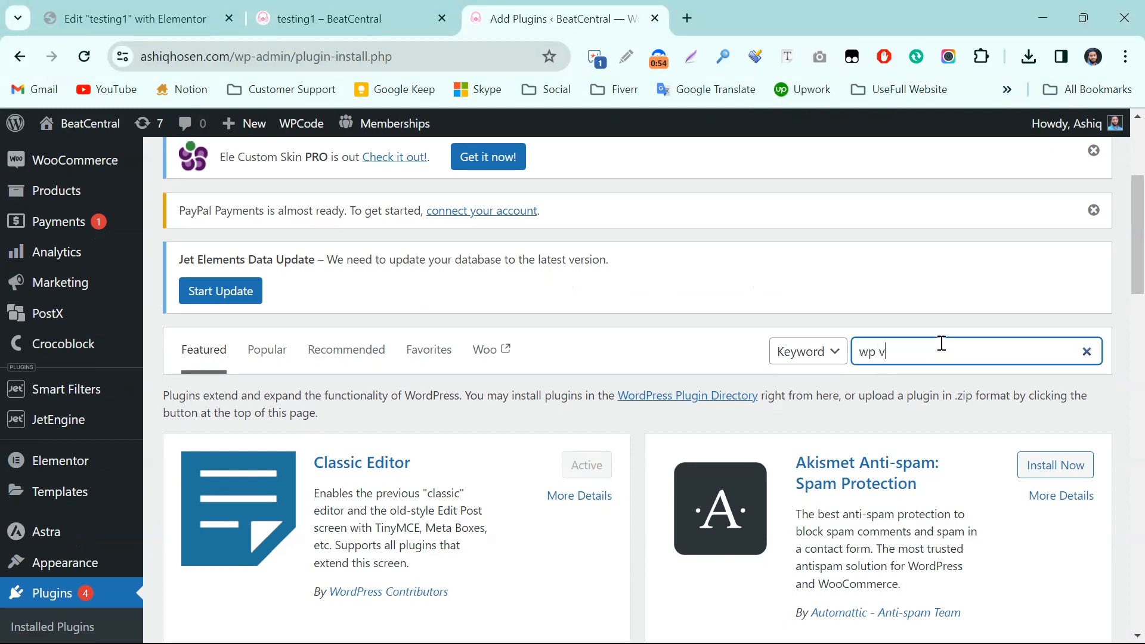
pyautogui.write('code')
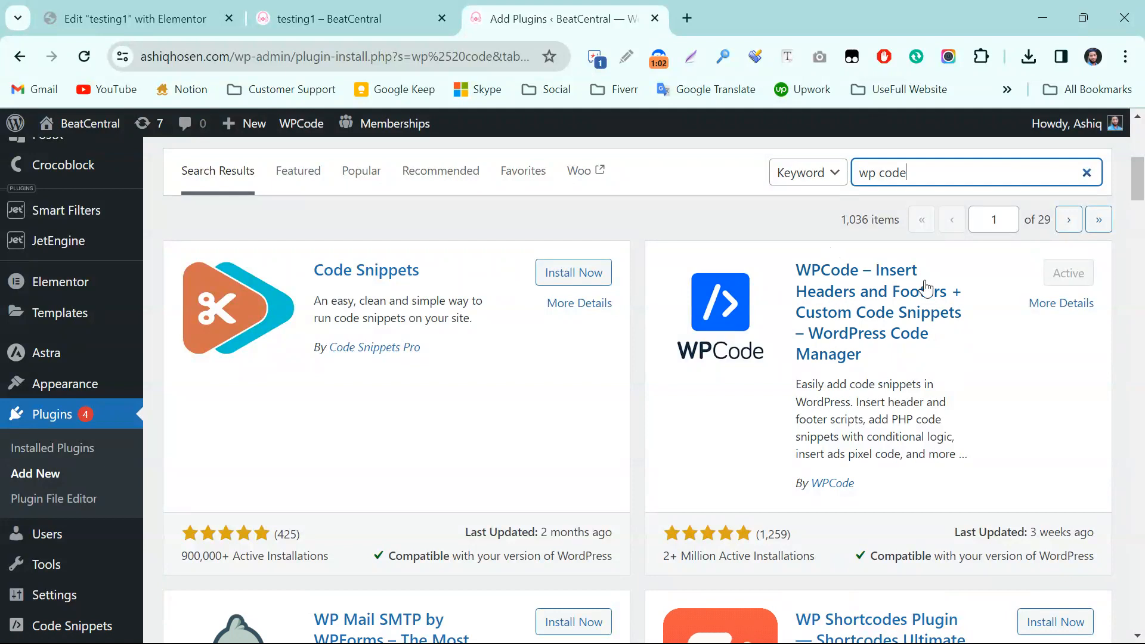
pyautogui.scroll(-3)
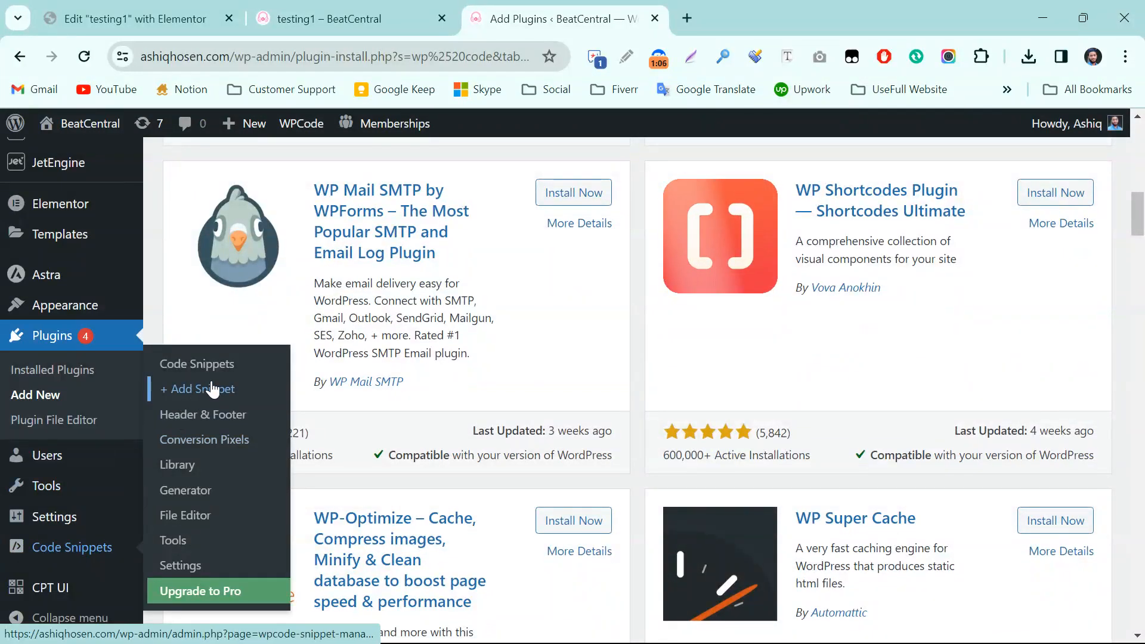
# Step: Start a new blank custom snippet from WPCode's Add Snippet screen
pyautogui.click(201, 389)
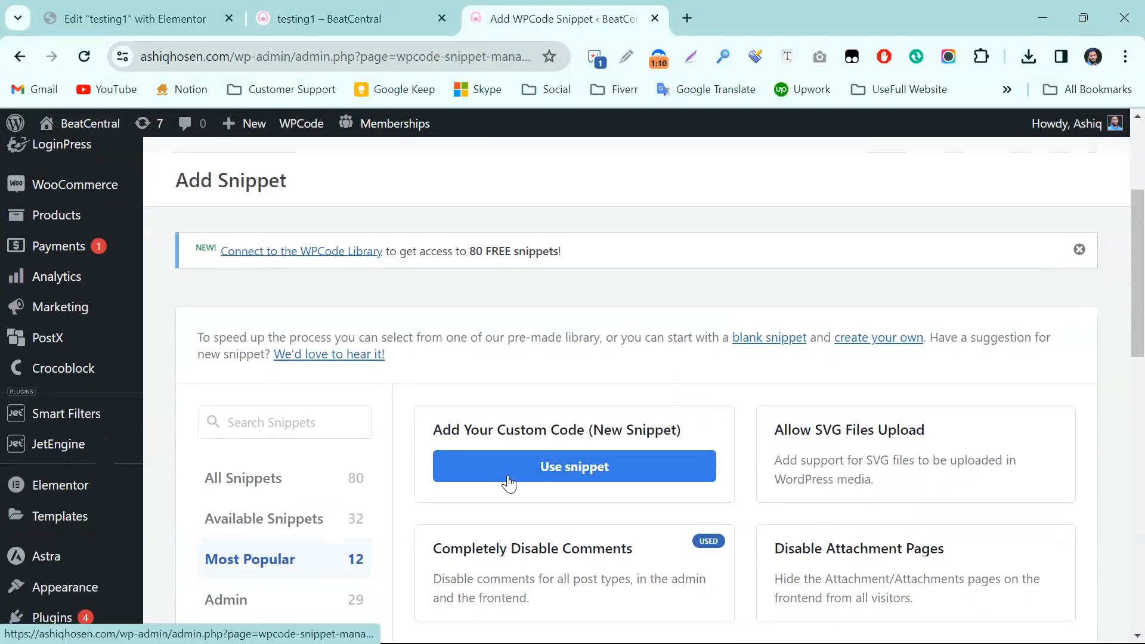
pyautogui.click(574, 467)
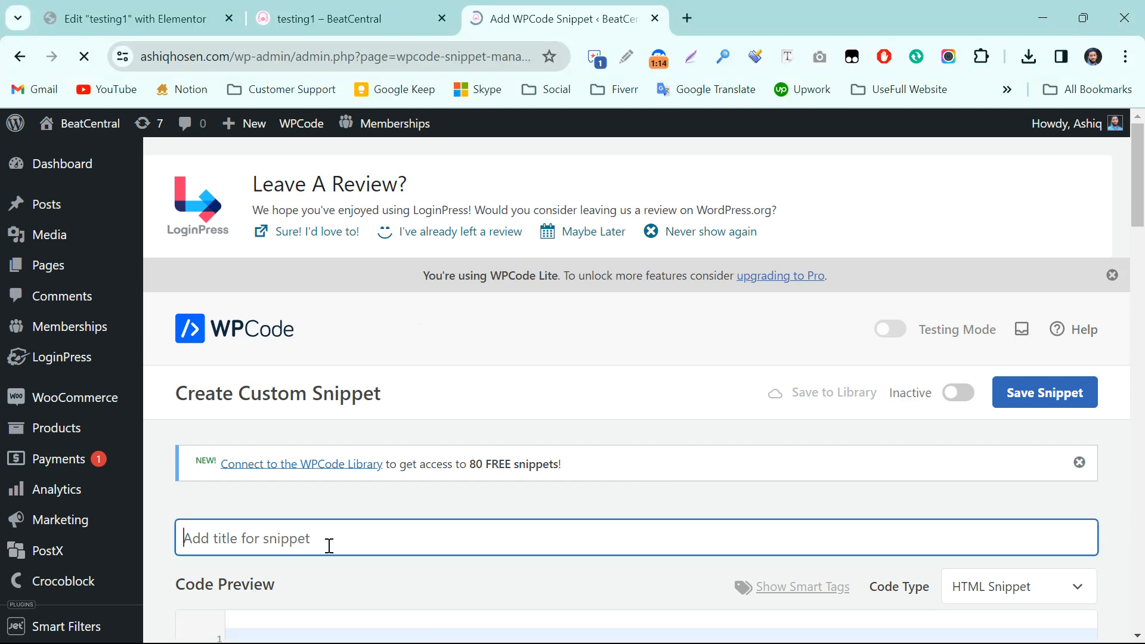
# Step: Title the snippet 'Hide url when a link is hovering' and set its code type to HTML Snippet
pyautogui.write('Hide')
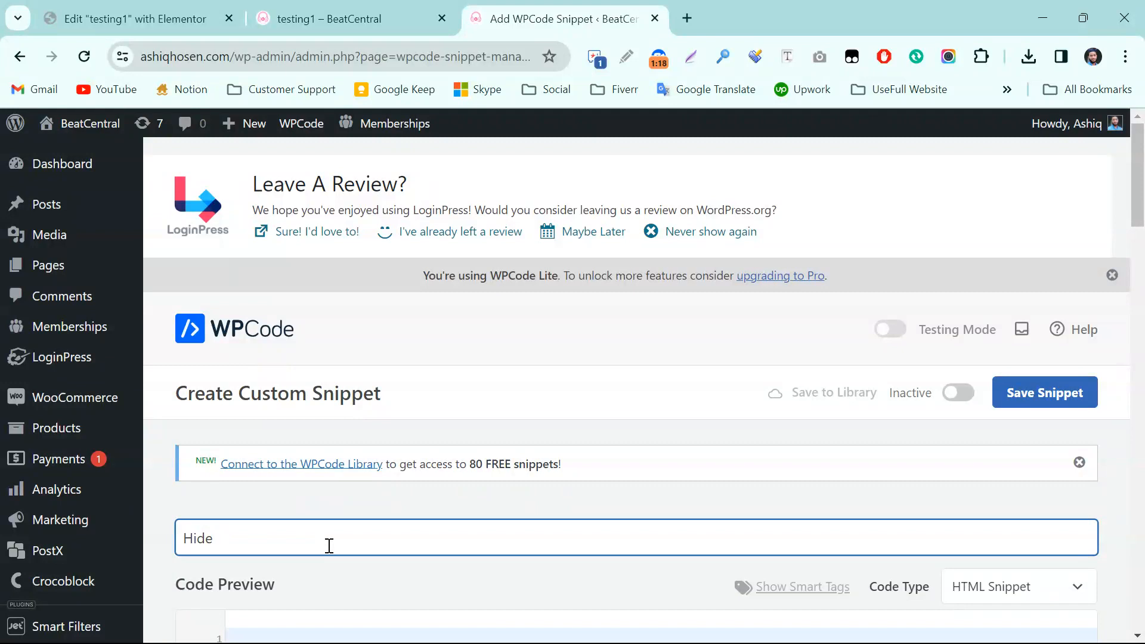
pyautogui.write('url when a')
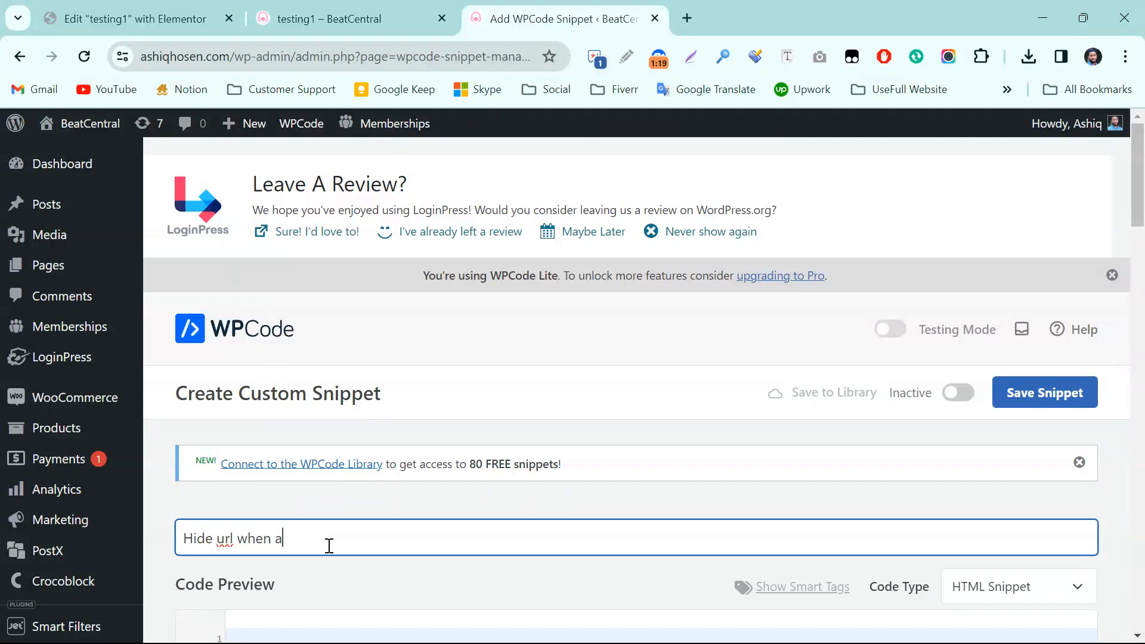
pyautogui.write('link is hov')
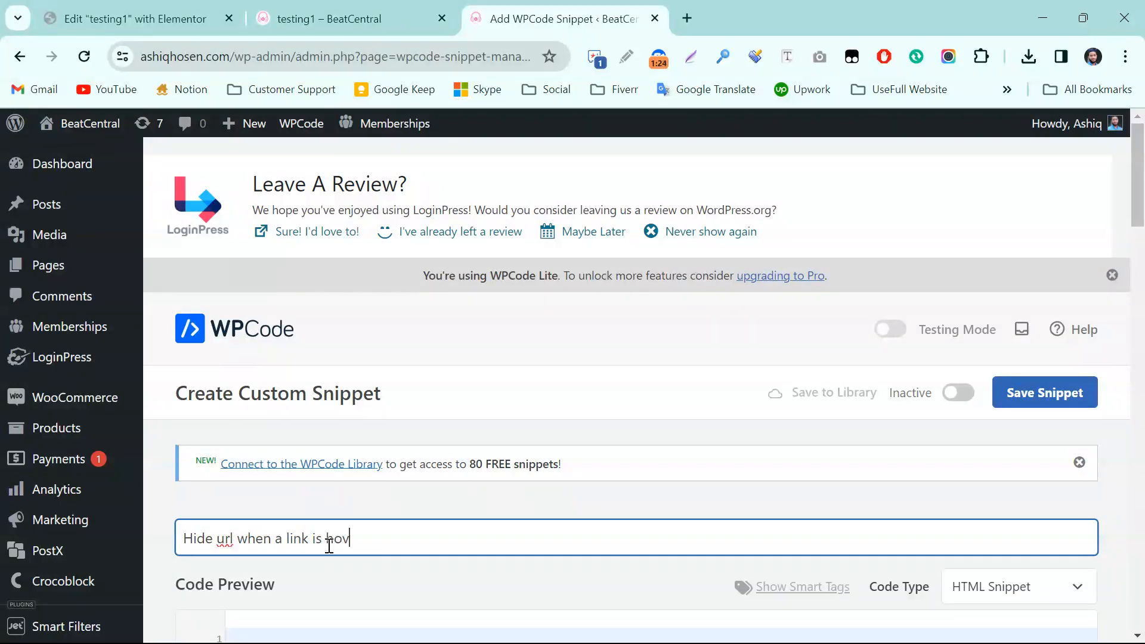
pyautogui.write('ering')
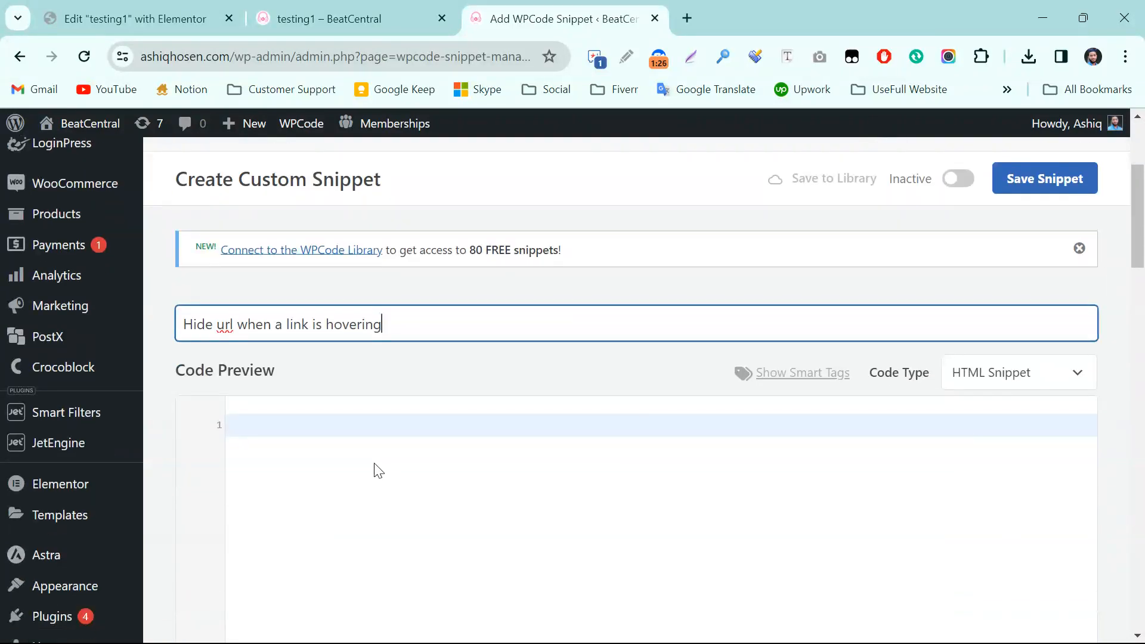
pyautogui.click(1017, 372)
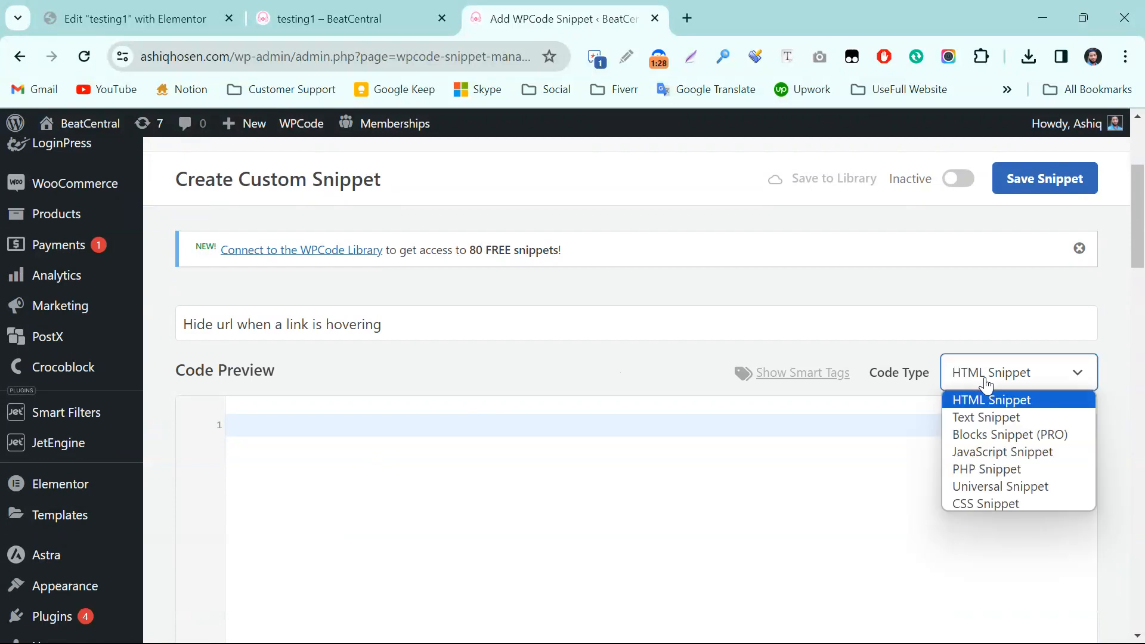
pyautogui.click(991, 400)
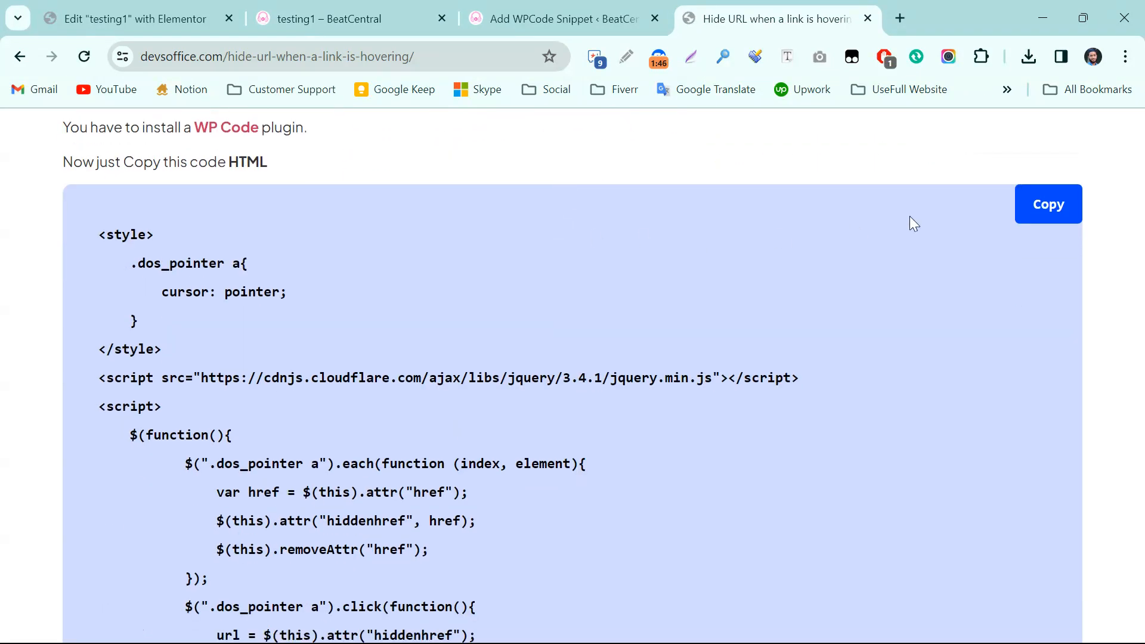
# Step: Copy the hide-URL HTML code from DevsOffice and return to the testing1 Elementor editor
pyautogui.click(1048, 204)
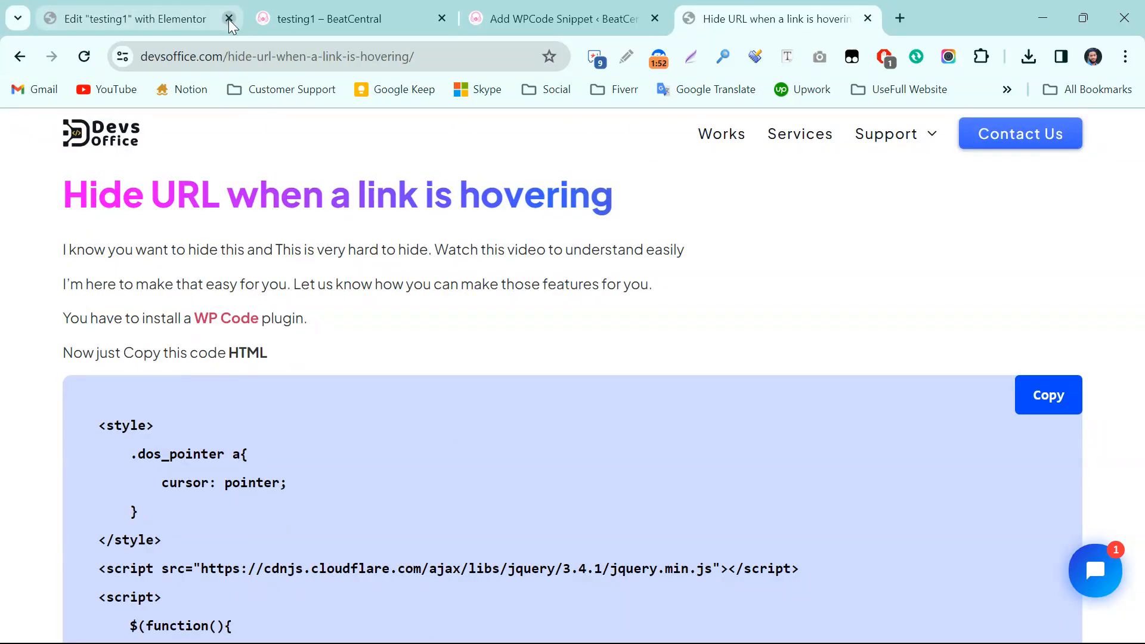
pyautogui.click(351, 18)
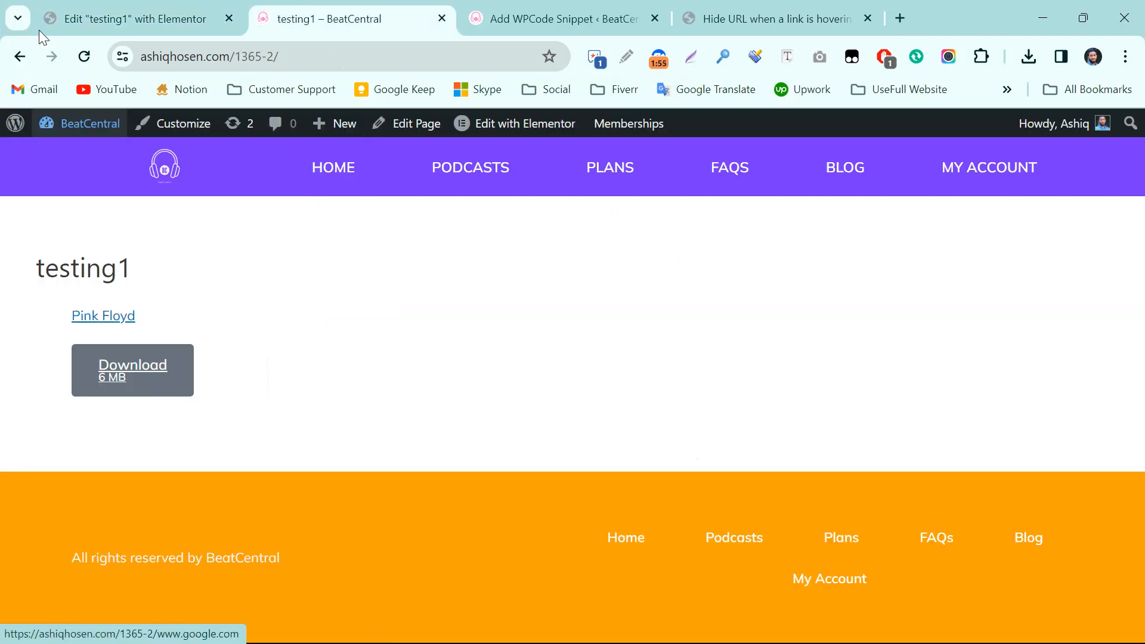
pyautogui.click(131, 18)
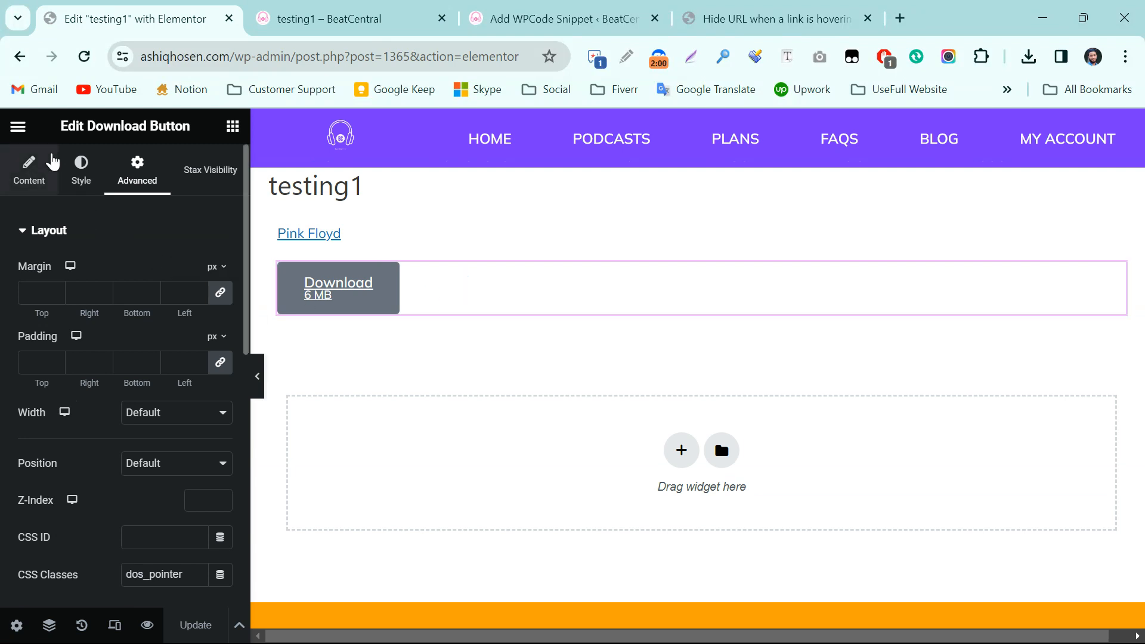
# Step: Check the Download button's settings in Elementor, then paste the copied code into the WPCode snippet
pyautogui.click(29, 170)
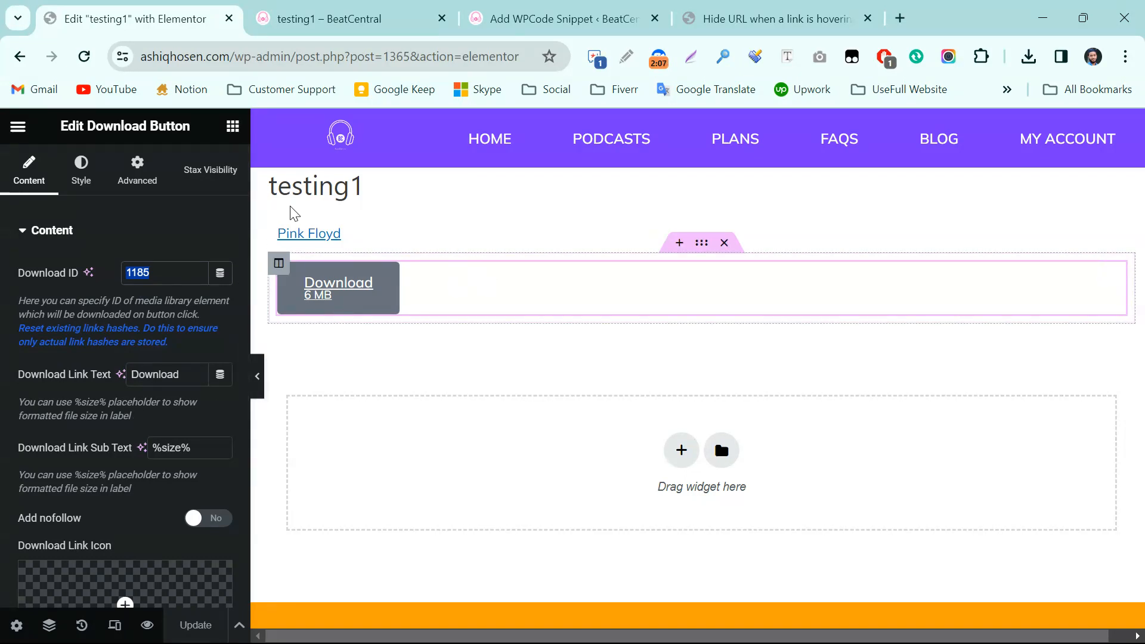
pyautogui.click(233, 127)
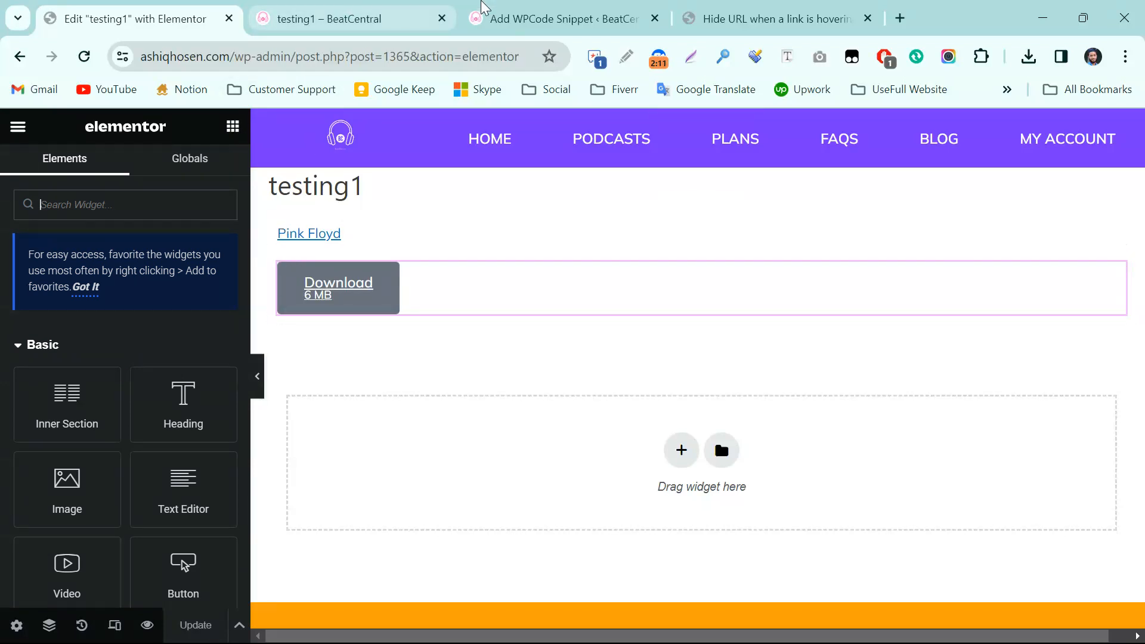
pyautogui.click(558, 18)
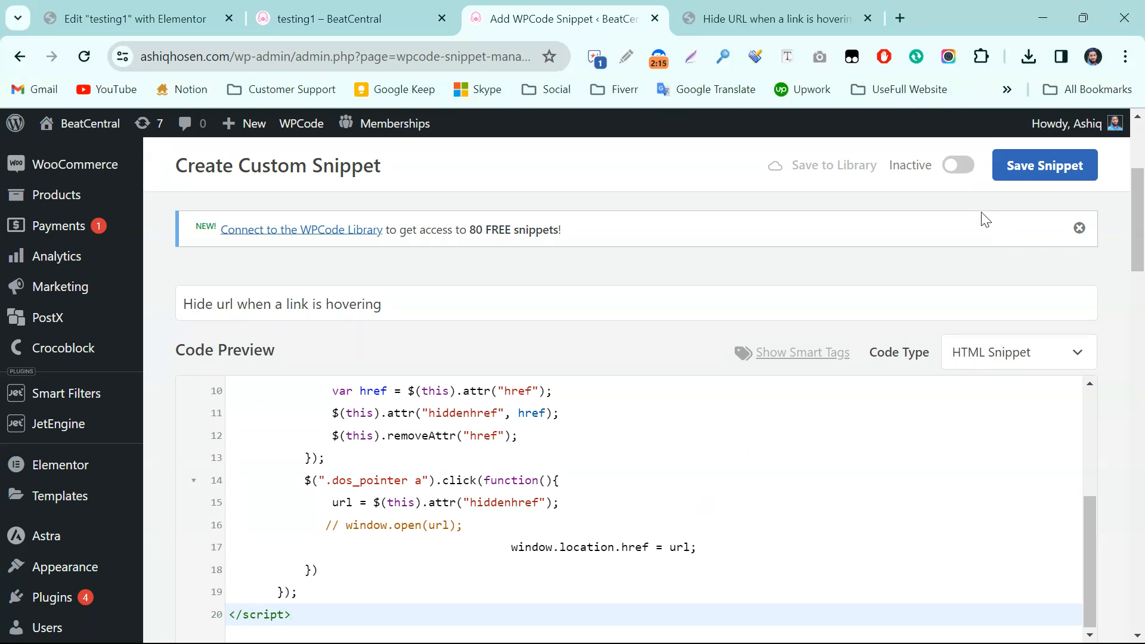
# Step: Set the hide-URL snippet to Active, save it, and return to the Elementor editor
pyautogui.click(957, 164)
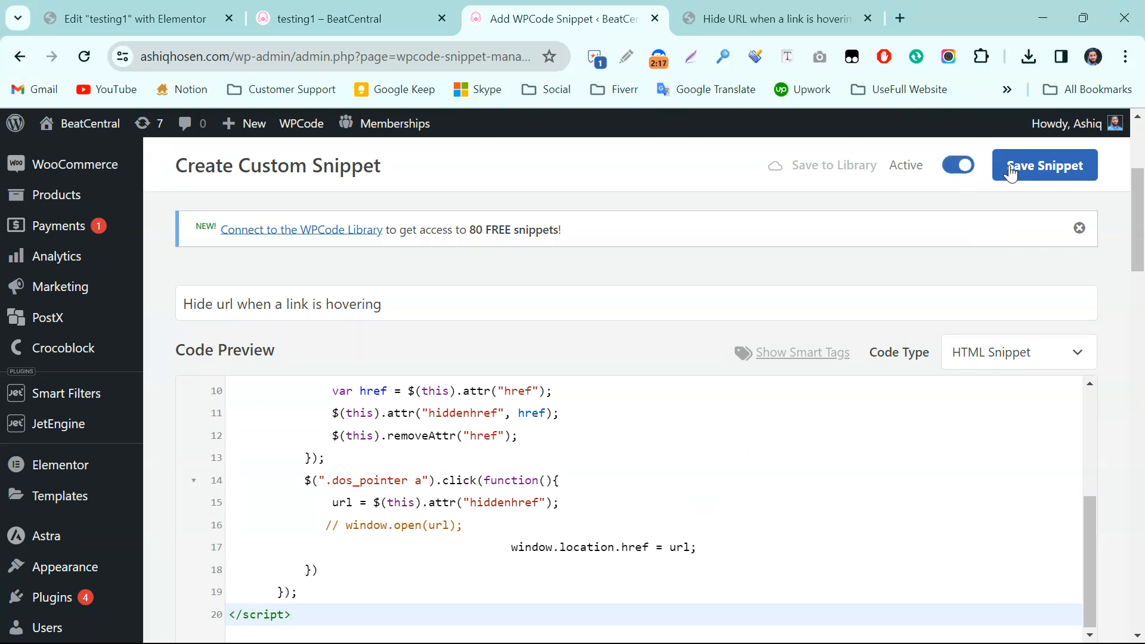
pyautogui.click(1044, 165)
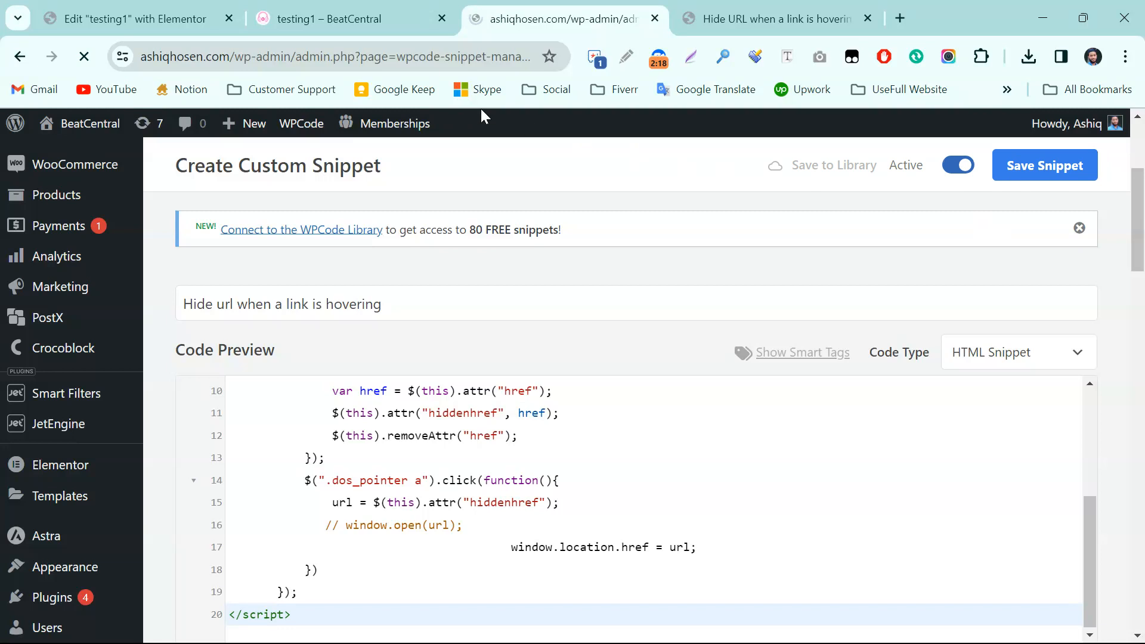
pyautogui.click(131, 17)
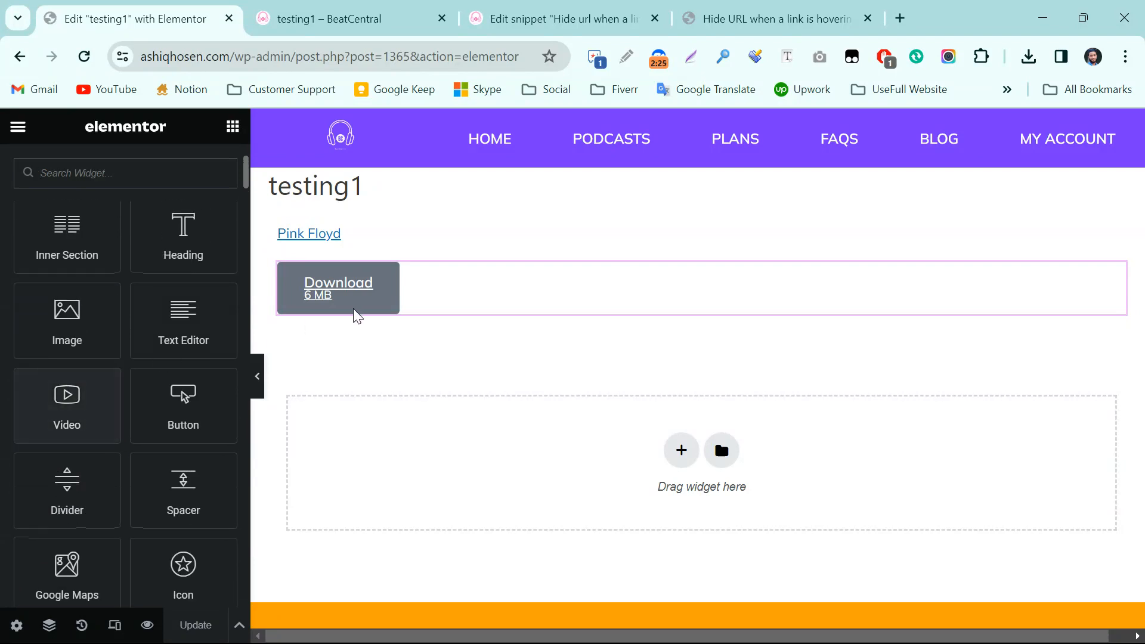
# Step: Confirm the Download button's dos_pointer class under Advanced, update the page, and switch to the live page
pyautogui.click(337, 288)
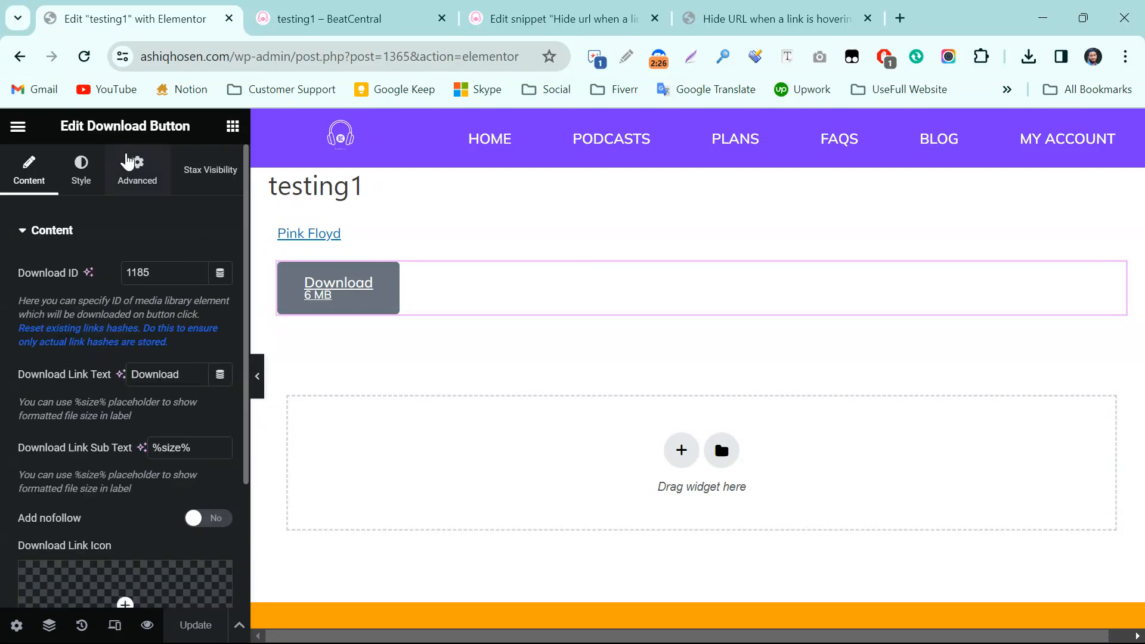
pyautogui.click(136, 170)
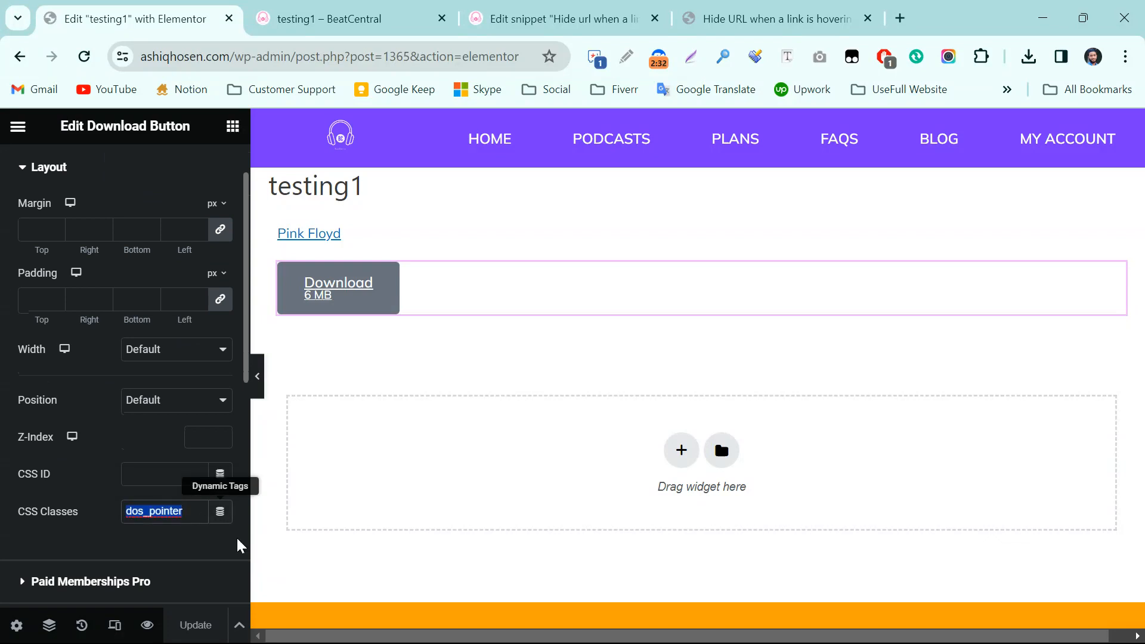
pyautogui.moveTo(204, 512)
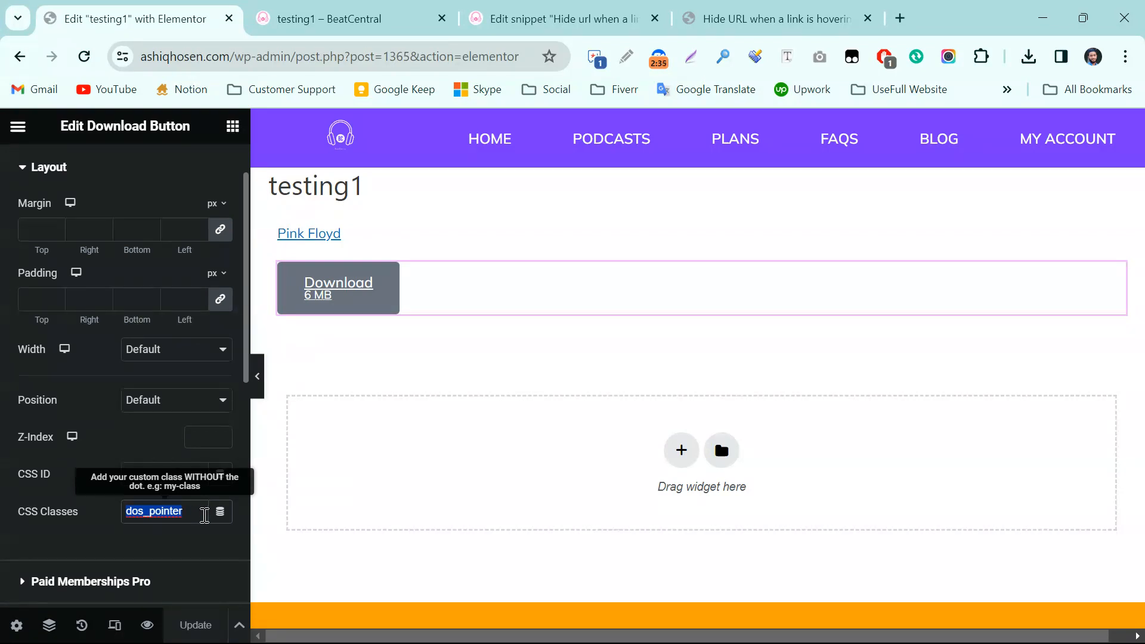
pyautogui.moveTo(194, 540)
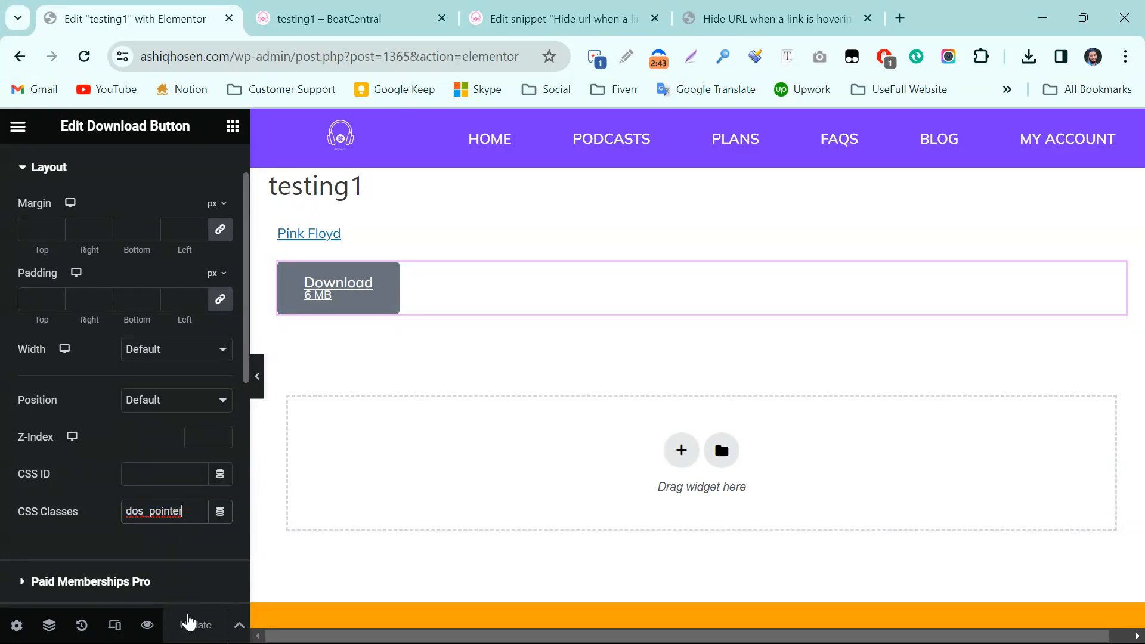
pyautogui.click(351, 18)
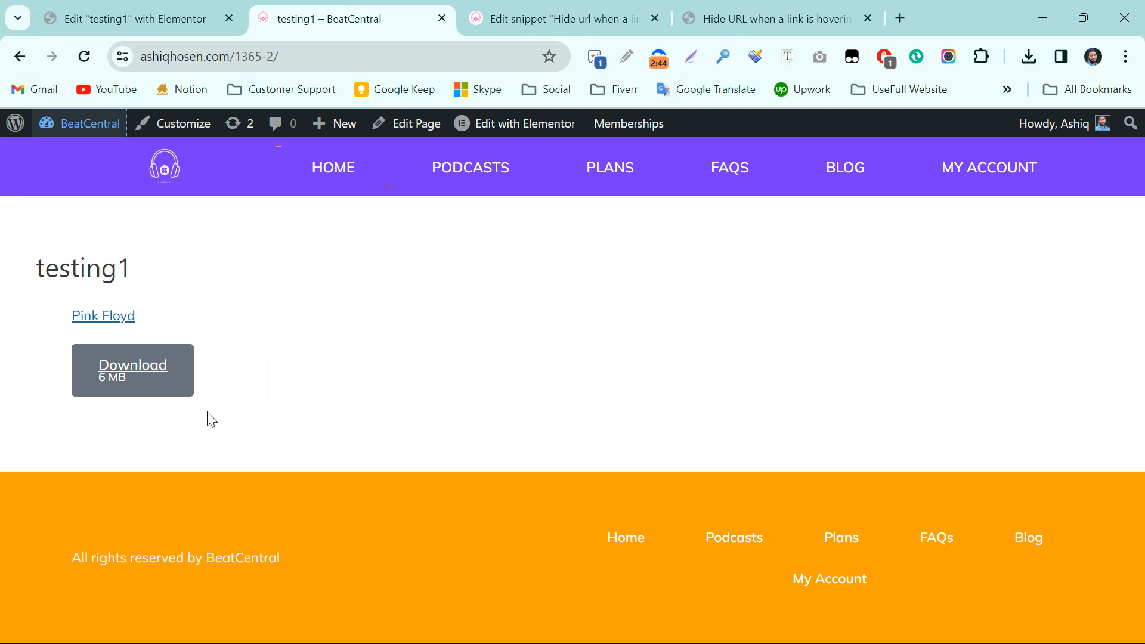
pyautogui.moveTo(144, 371)
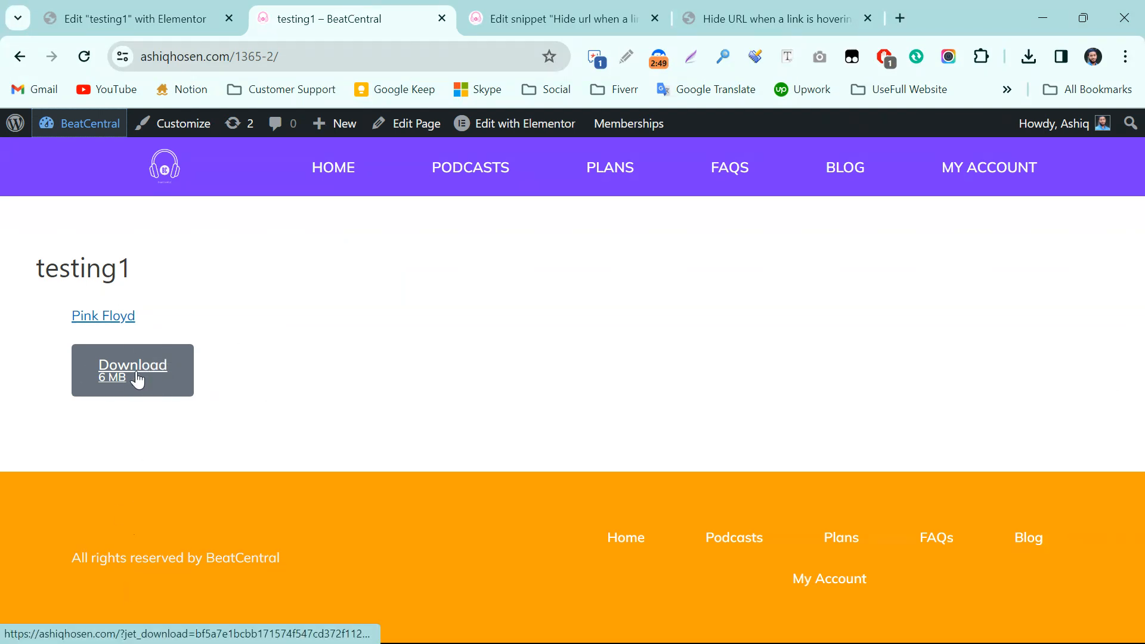
# Step: Reload the live testing1 page so the activated snippet takes effect
pyautogui.click(84, 56)
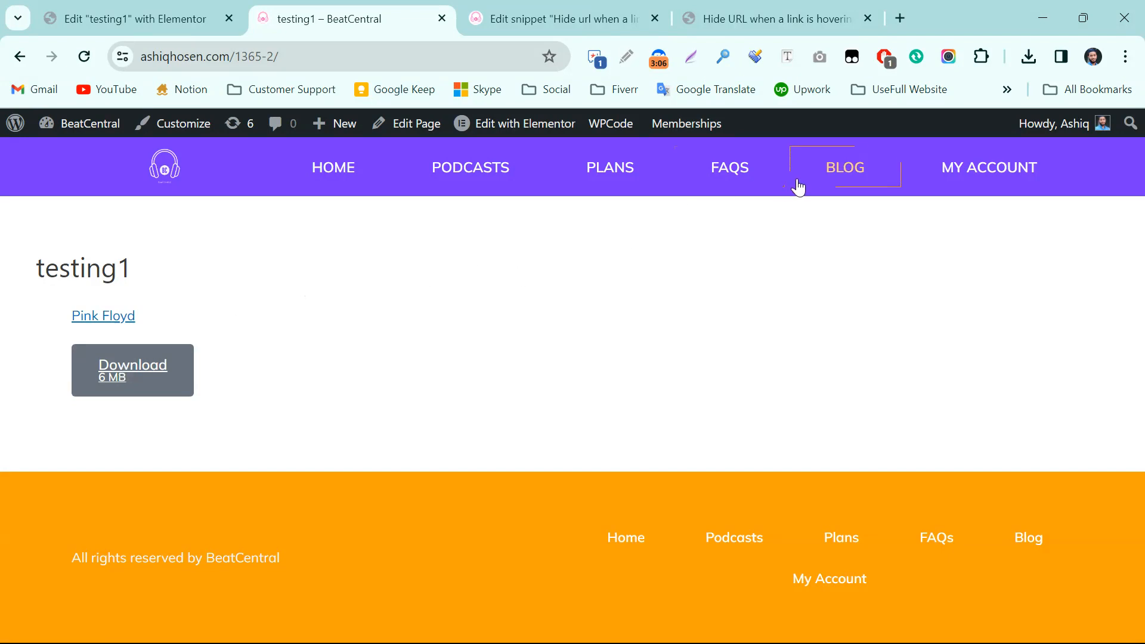
pyautogui.moveTo(242, 347)
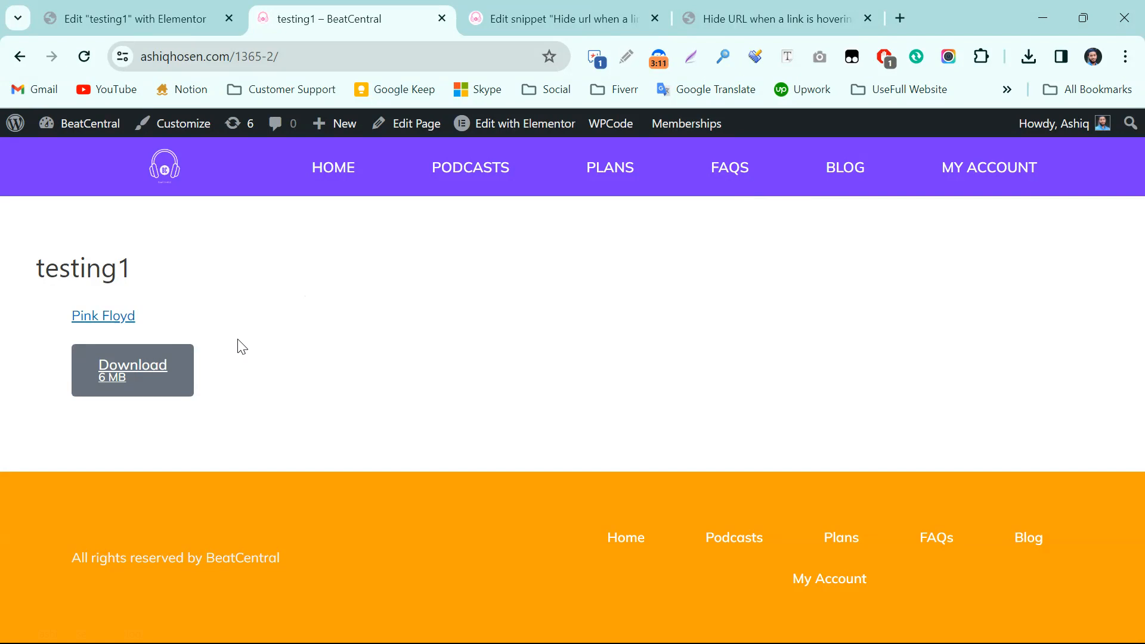
pyautogui.moveTo(140, 381)
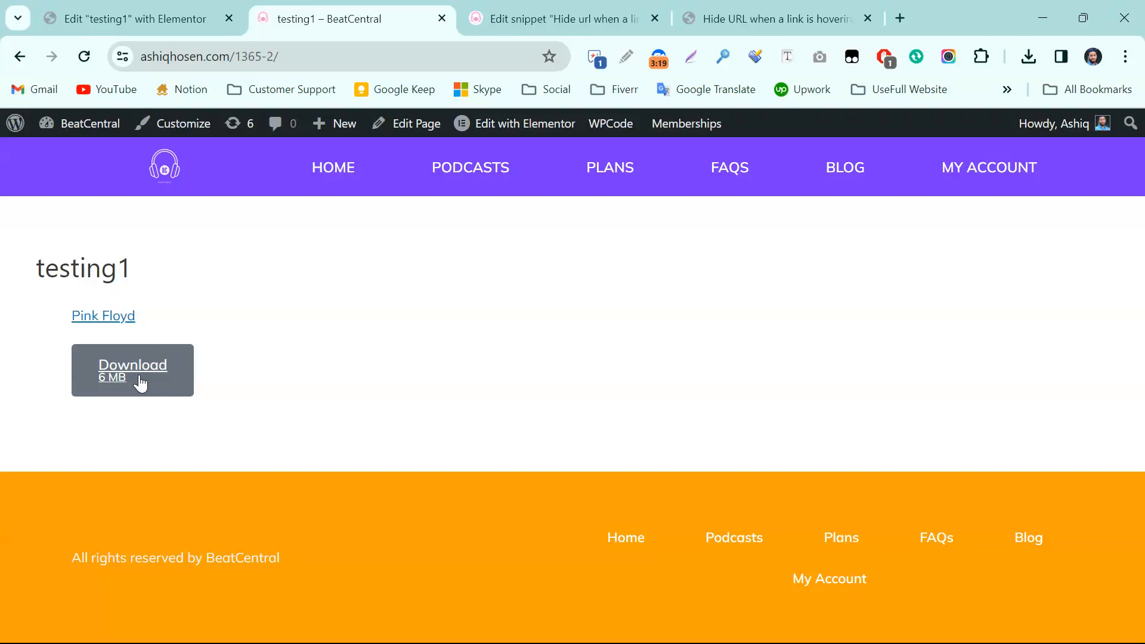
pyautogui.moveTo(535, 322)
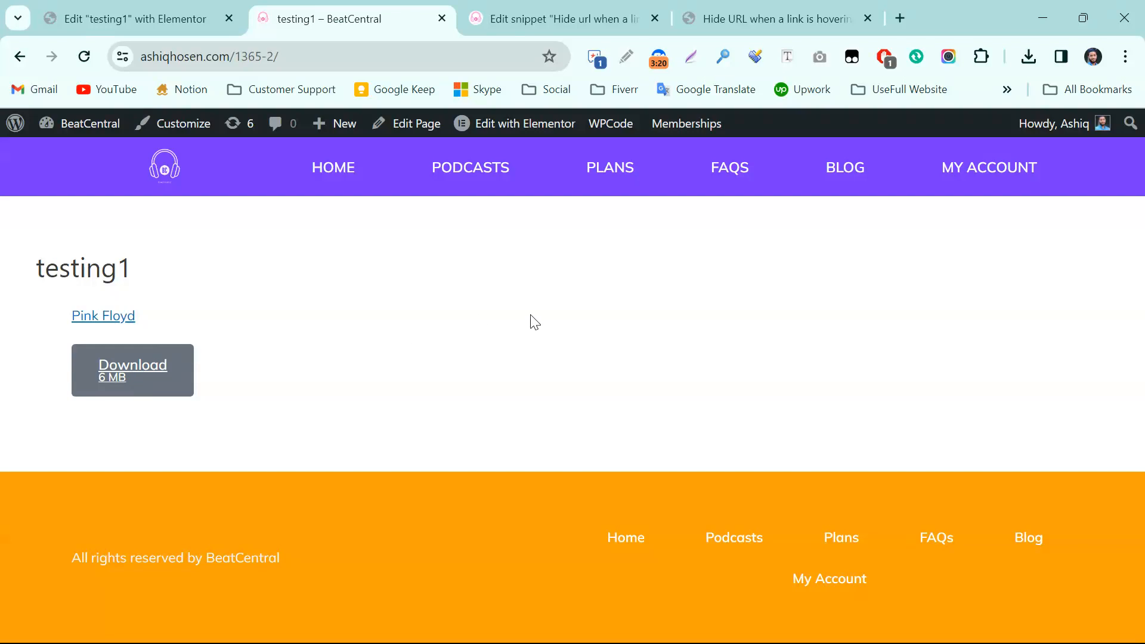